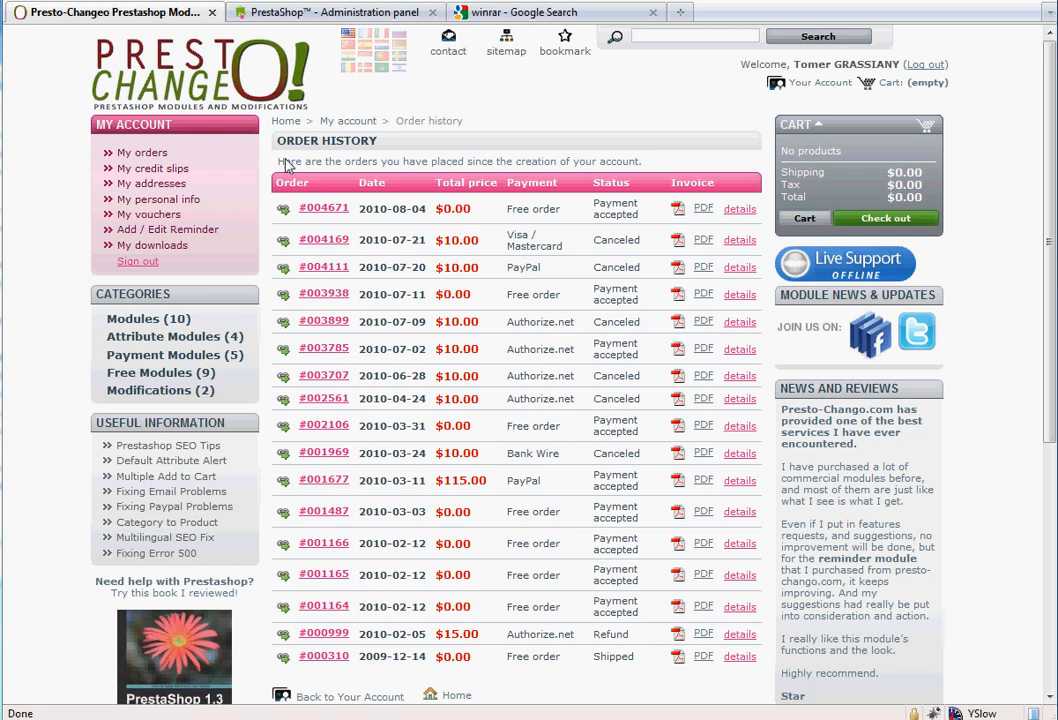
mouse_move(232, 218)
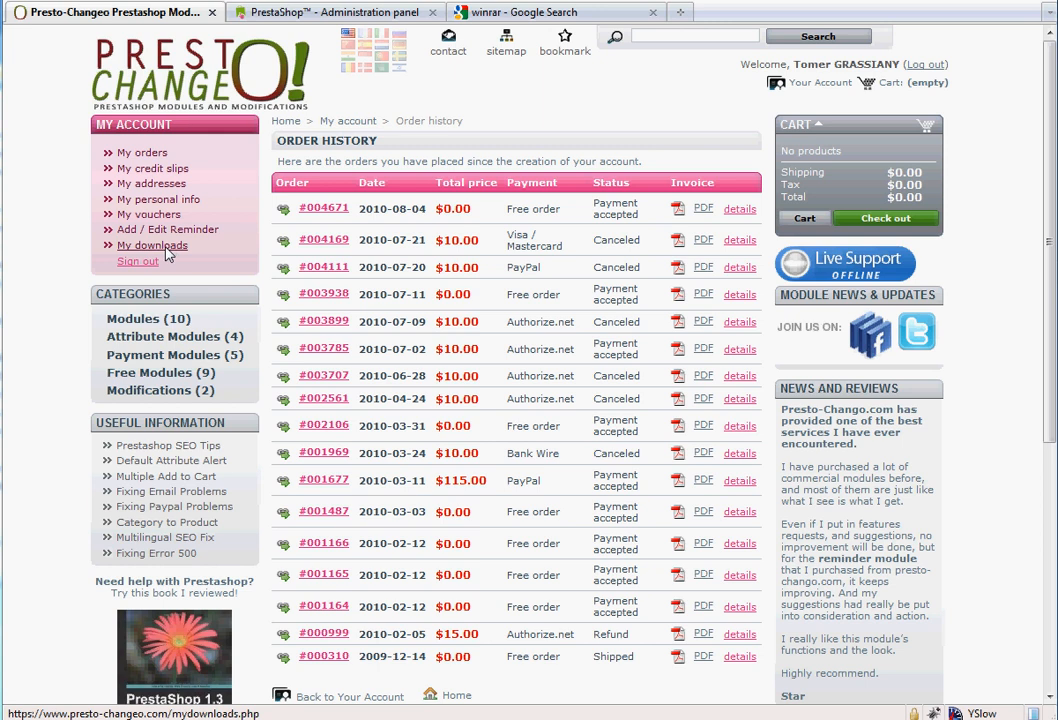
Save the Facebook Like Button module archive from the account's downloads list to the computer
left_click(152, 244)
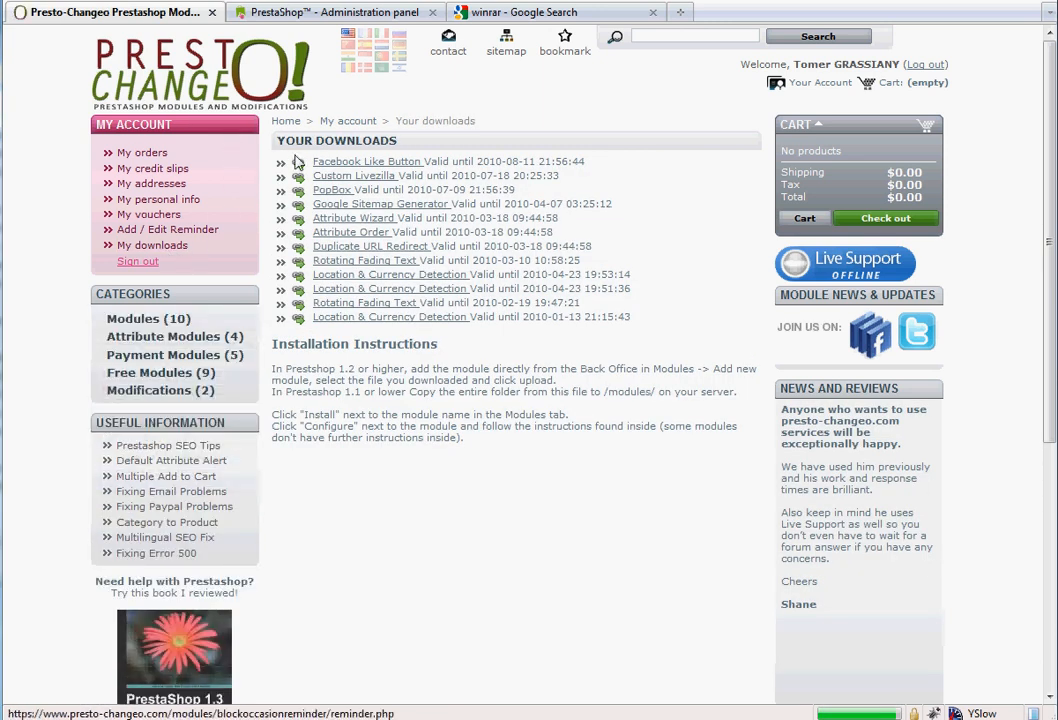
right_click(368, 160)
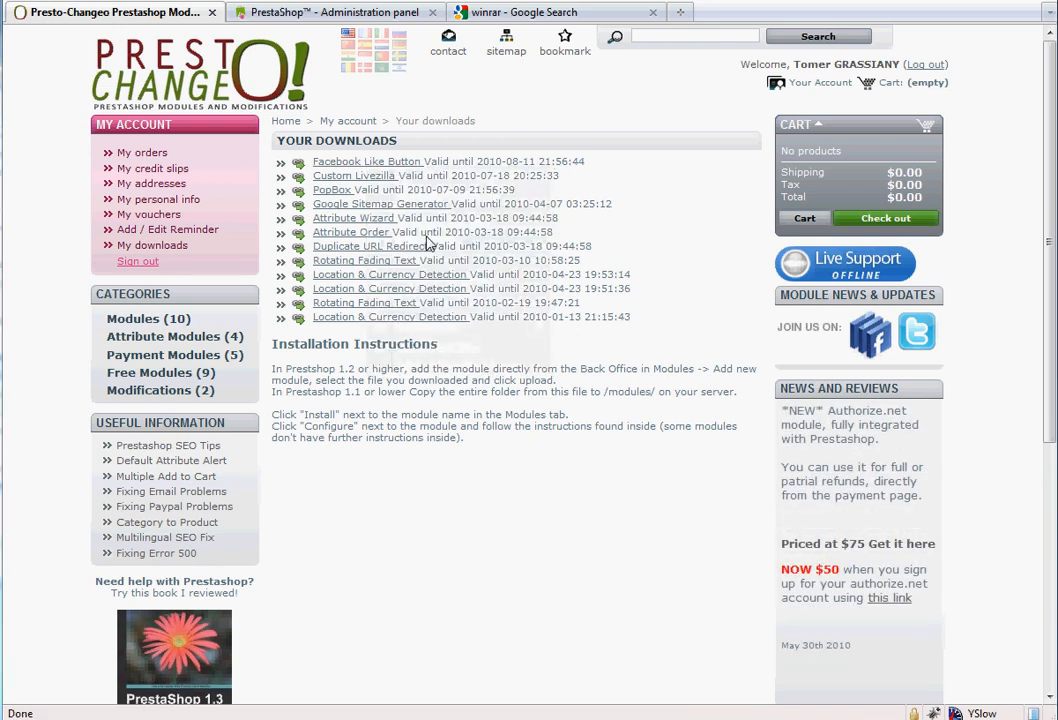
left_click(368, 160)
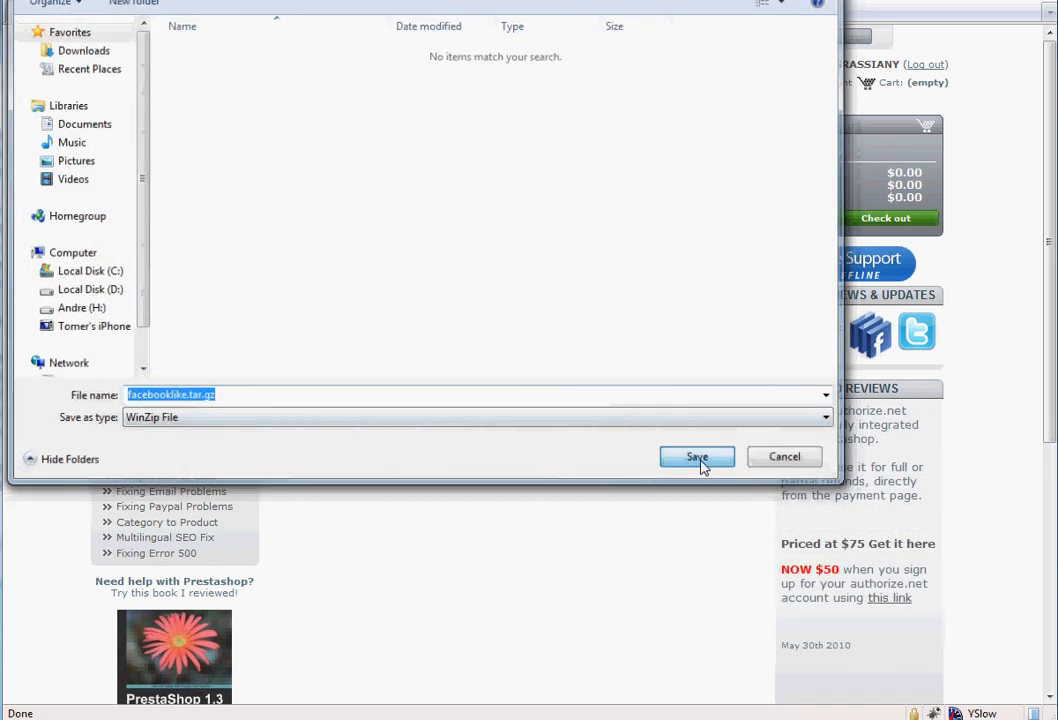
left_click(696, 456)
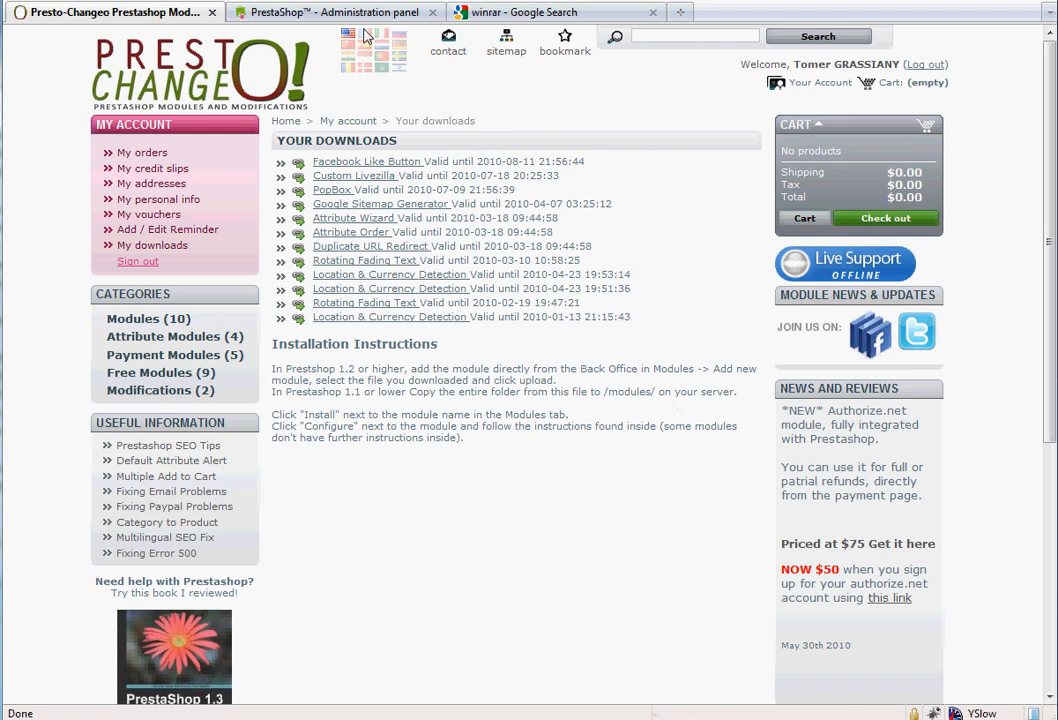
Reach the Add a new module form in the back office Modules section
left_click(340, 12)
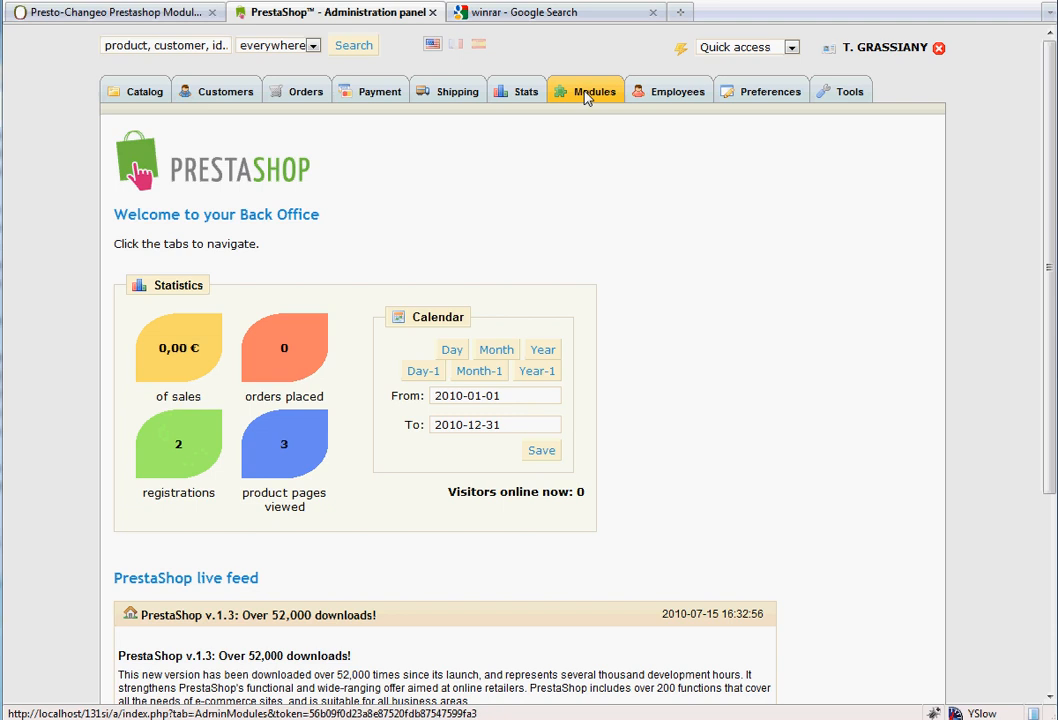
left_click(592, 92)
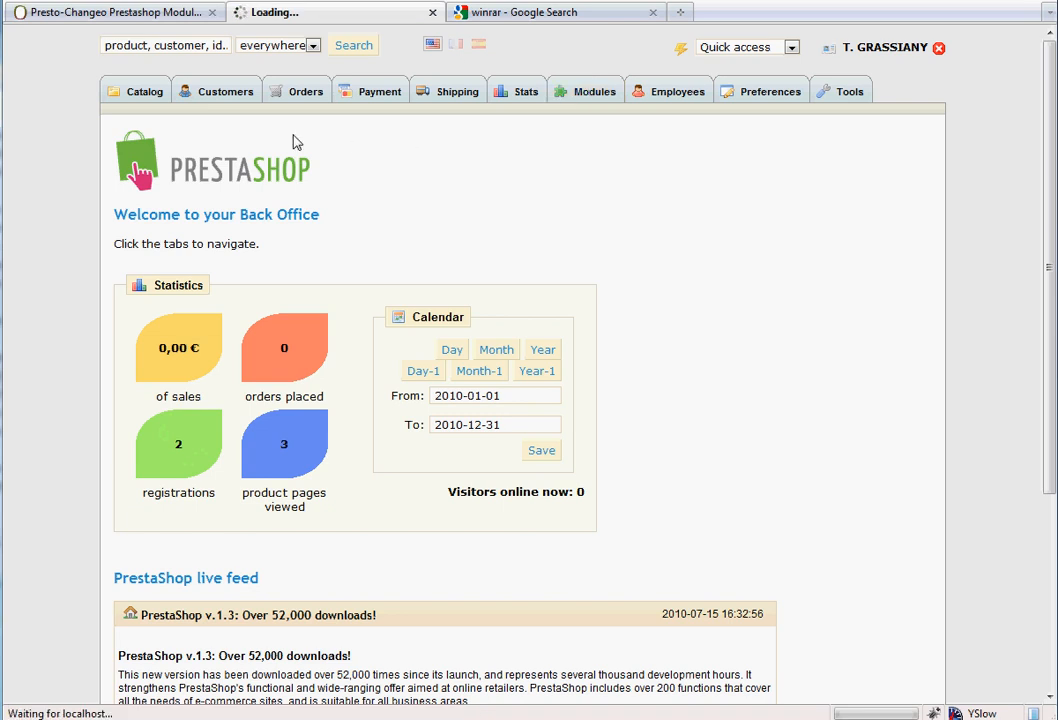
left_click(592, 92)
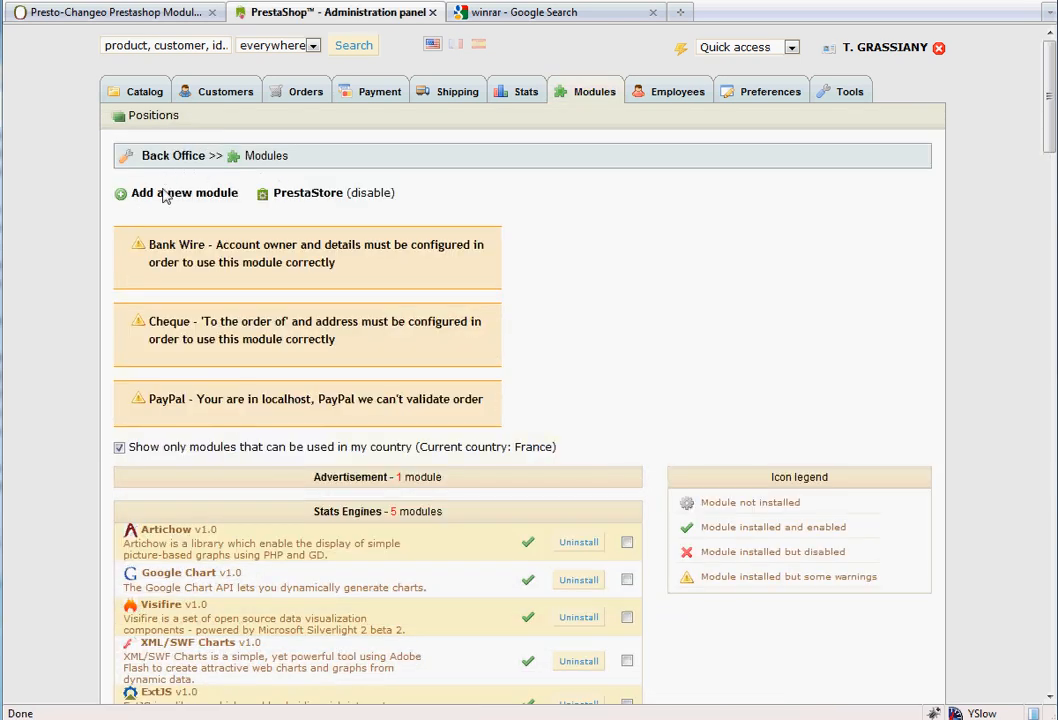
left_click(184, 192)
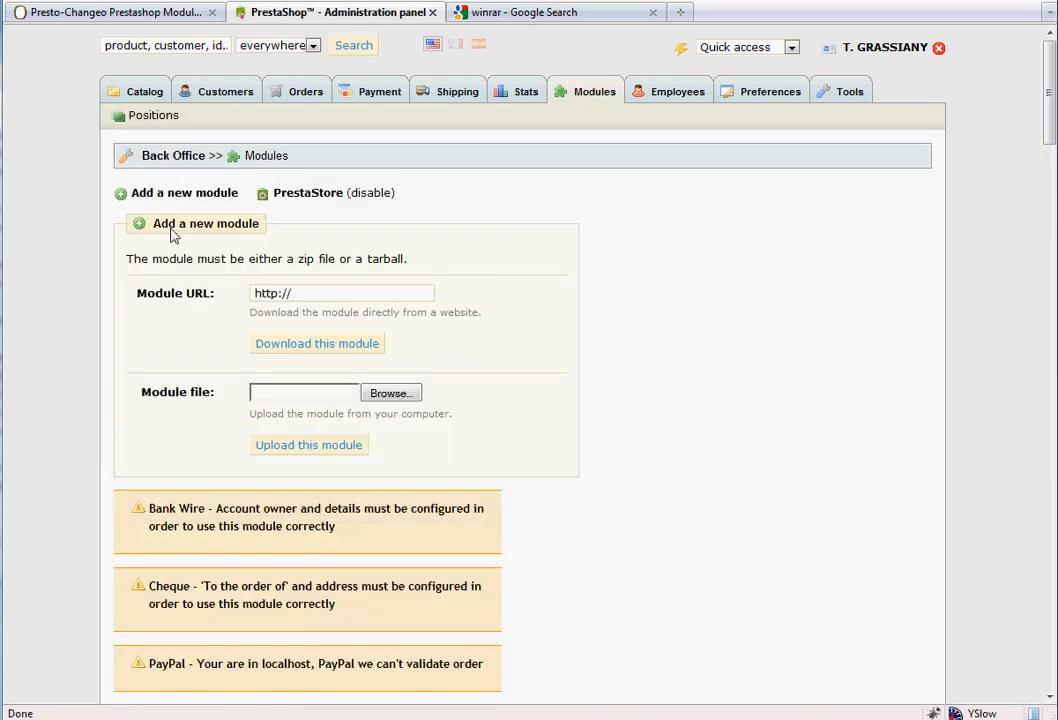
Choose facebooklike.tar.gz as the module file and start its upload
left_click(392, 392)
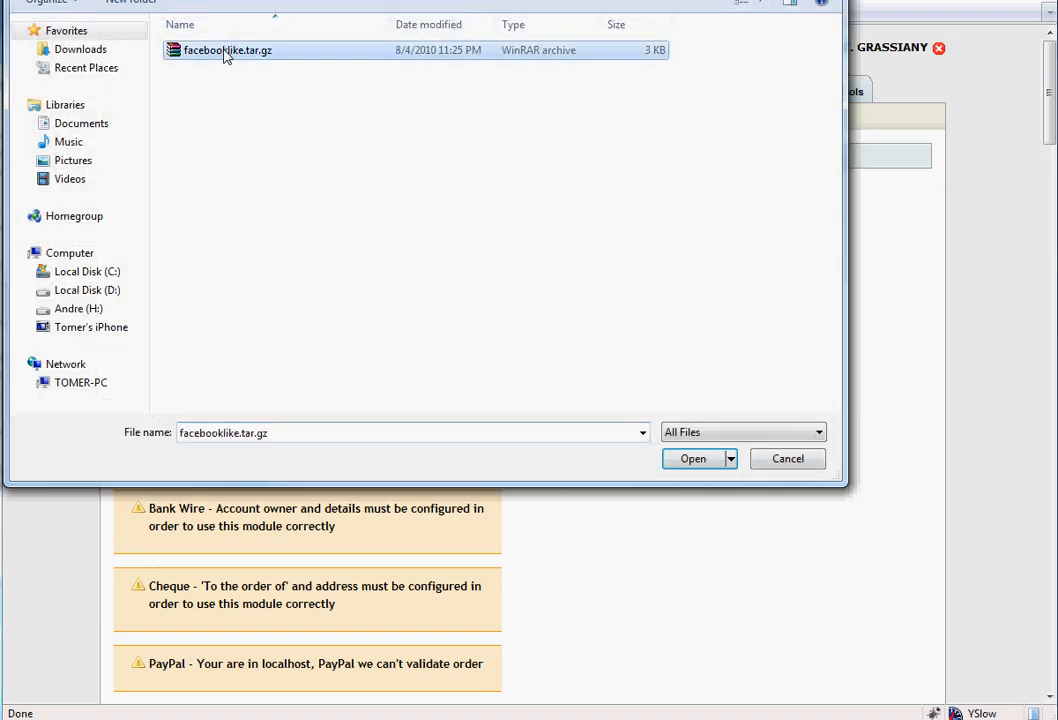
left_click(692, 458)
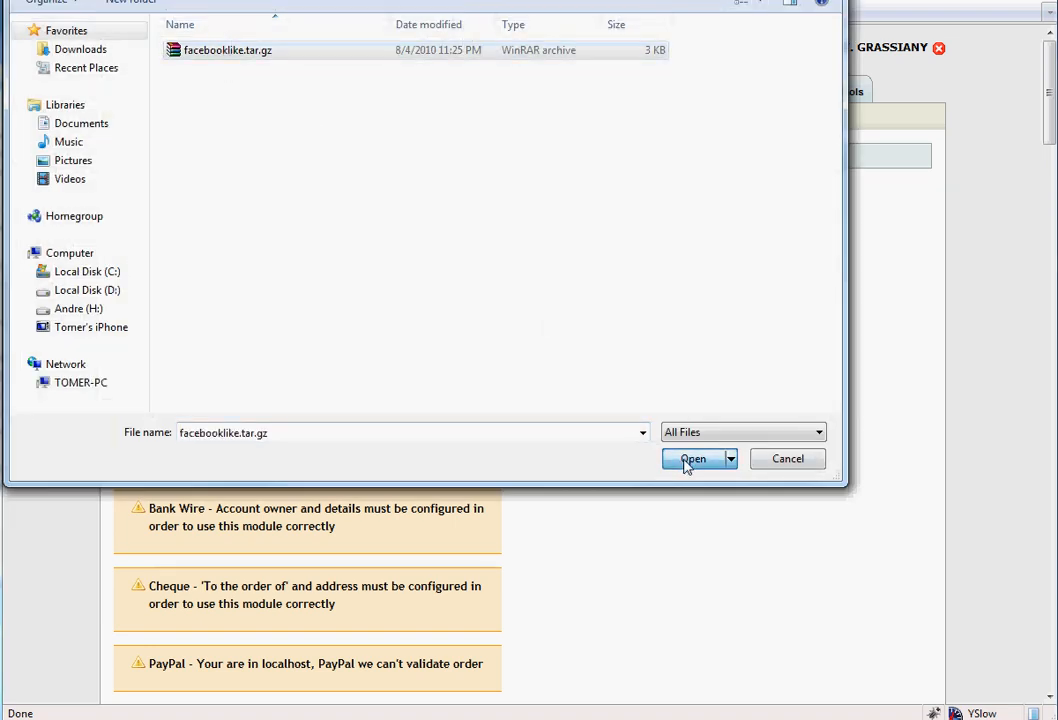
left_click(692, 458)
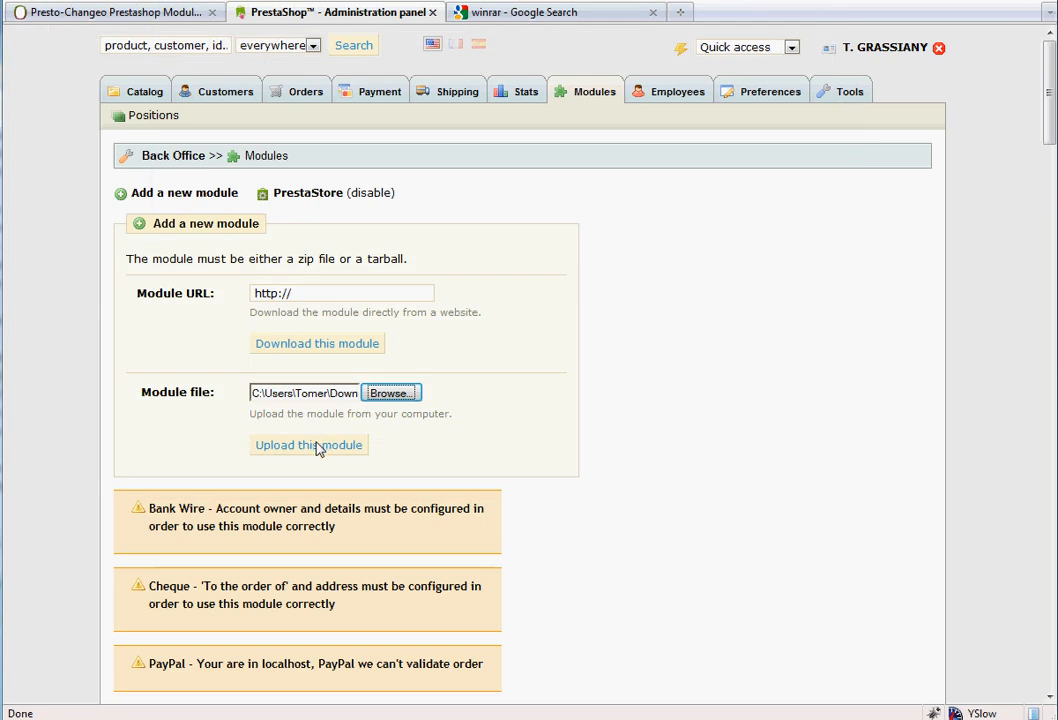
left_click(308, 444)
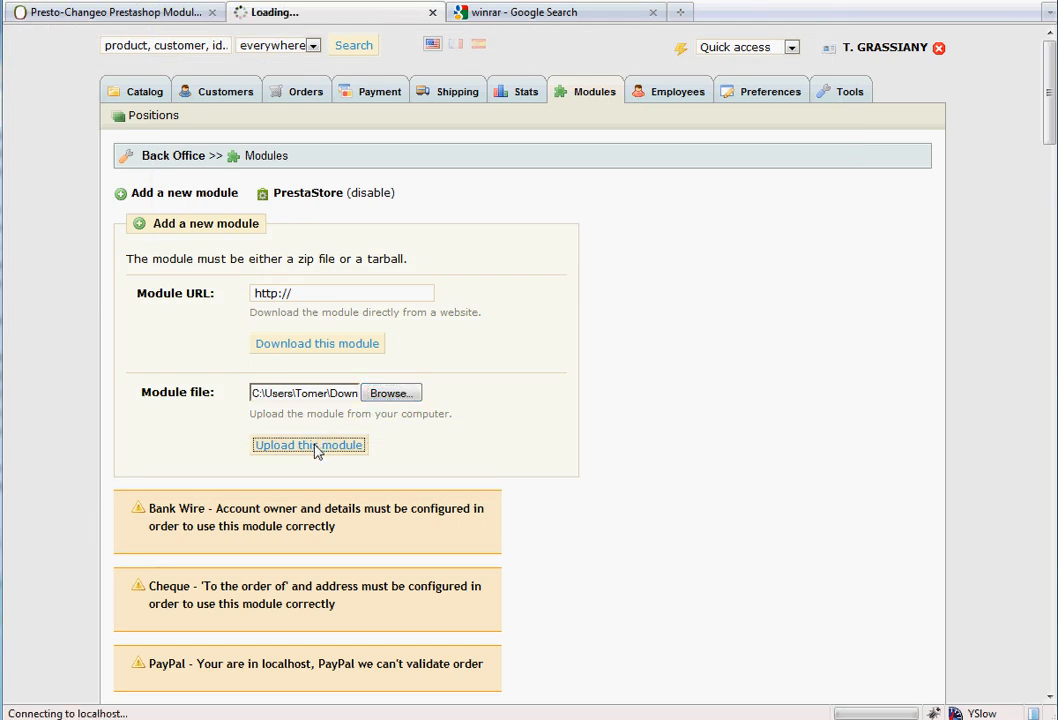
left_click(308, 444)
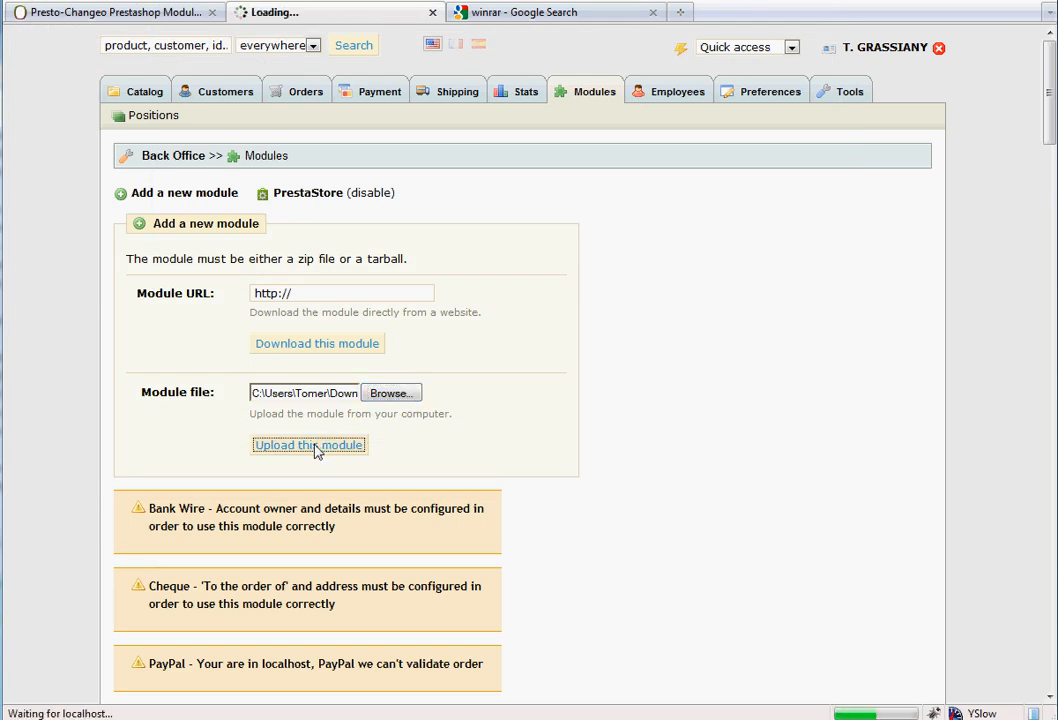
Install the uploaded Facebook Like module so it reports "Module installed successfully"
left_click(308, 444)
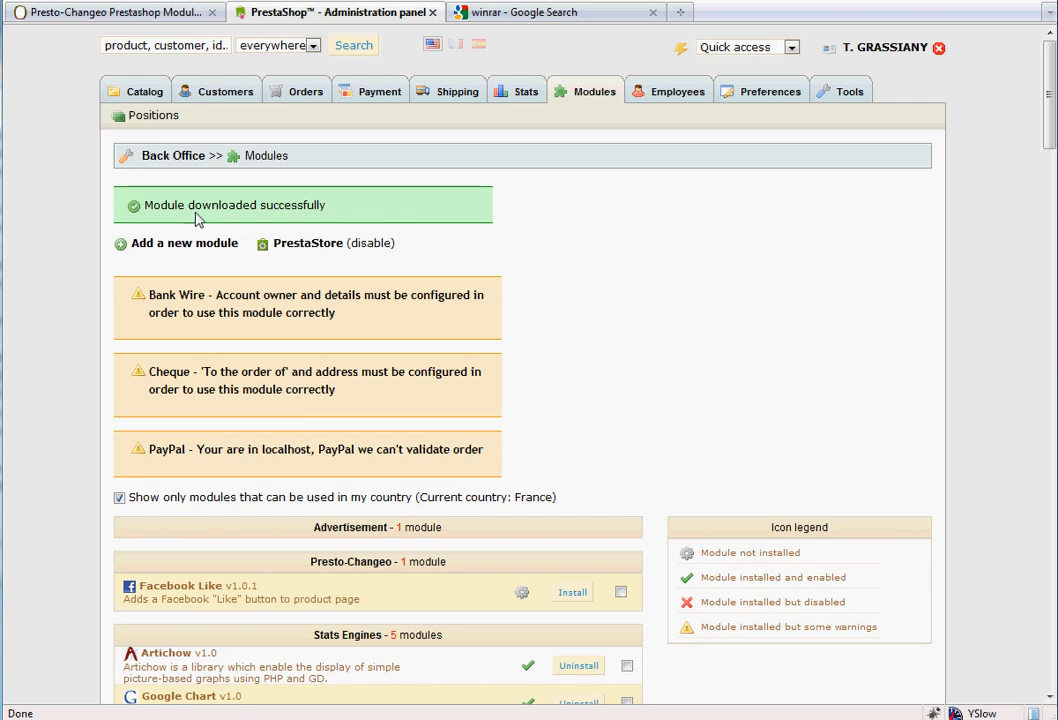
mouse_move(322, 212)
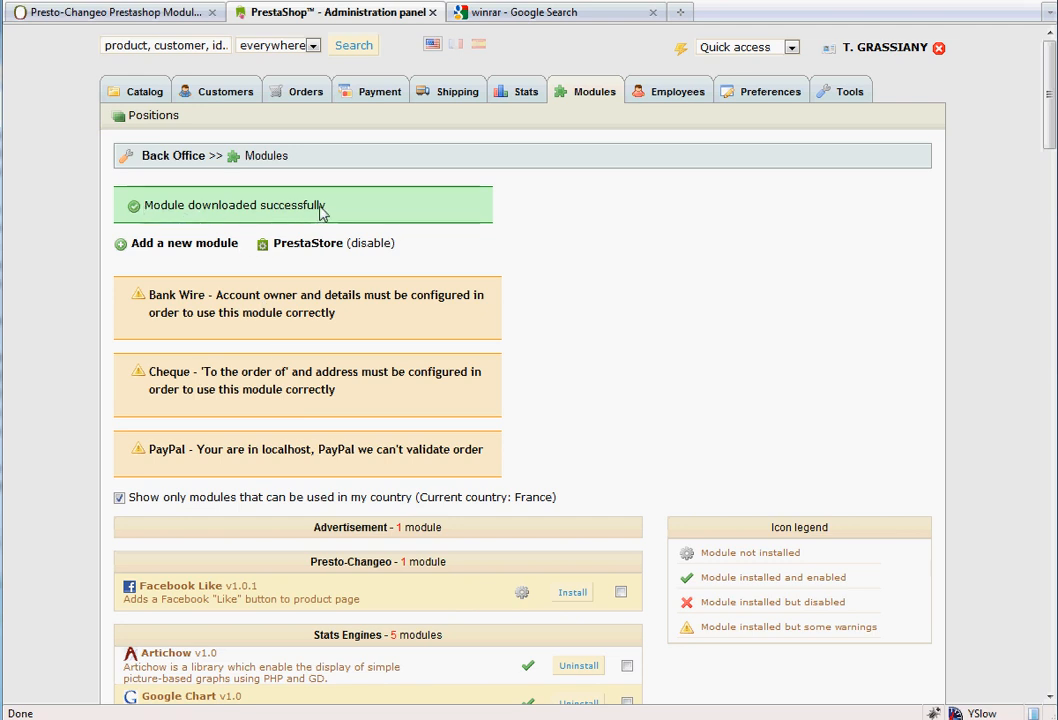
mouse_move(438, 588)
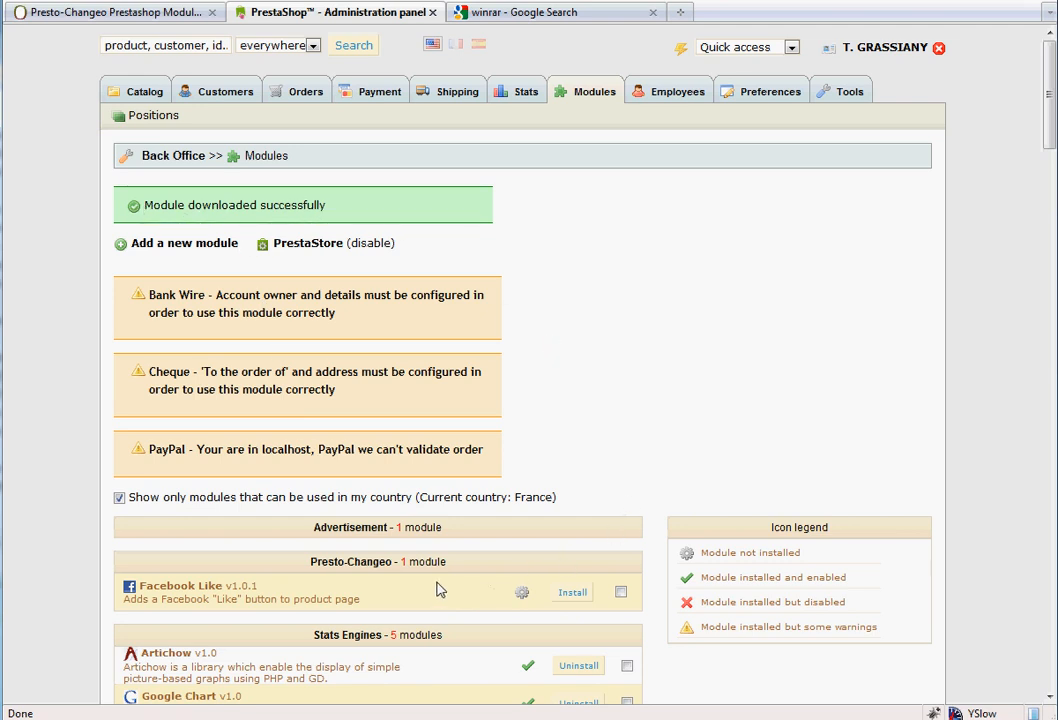
mouse_move(384, 564)
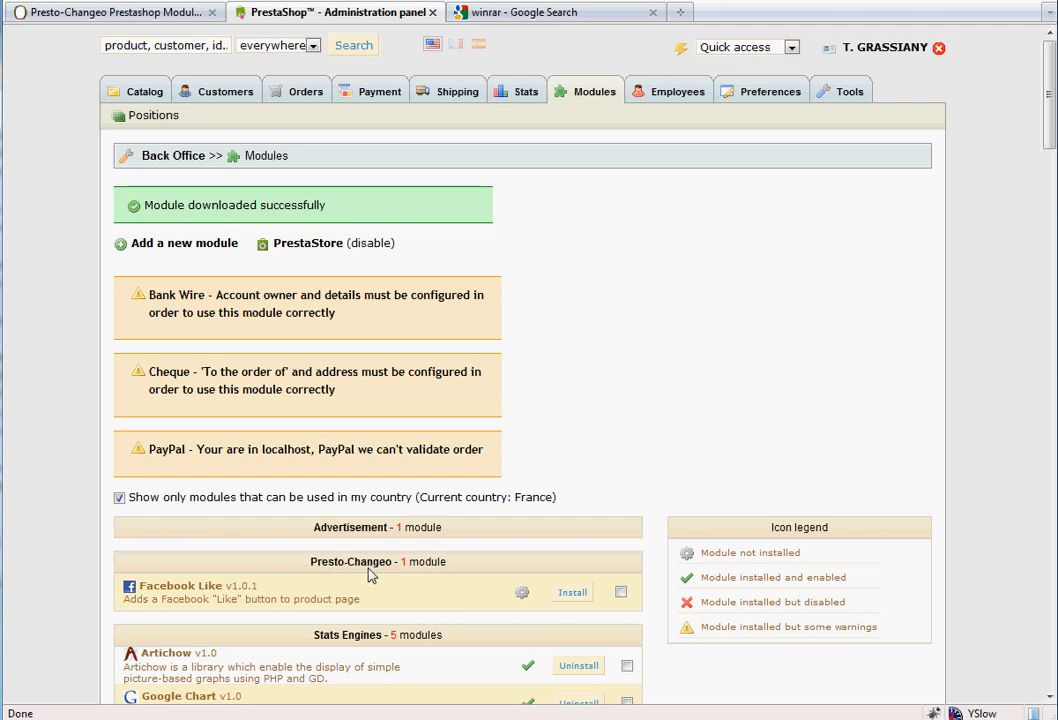
mouse_move(558, 592)
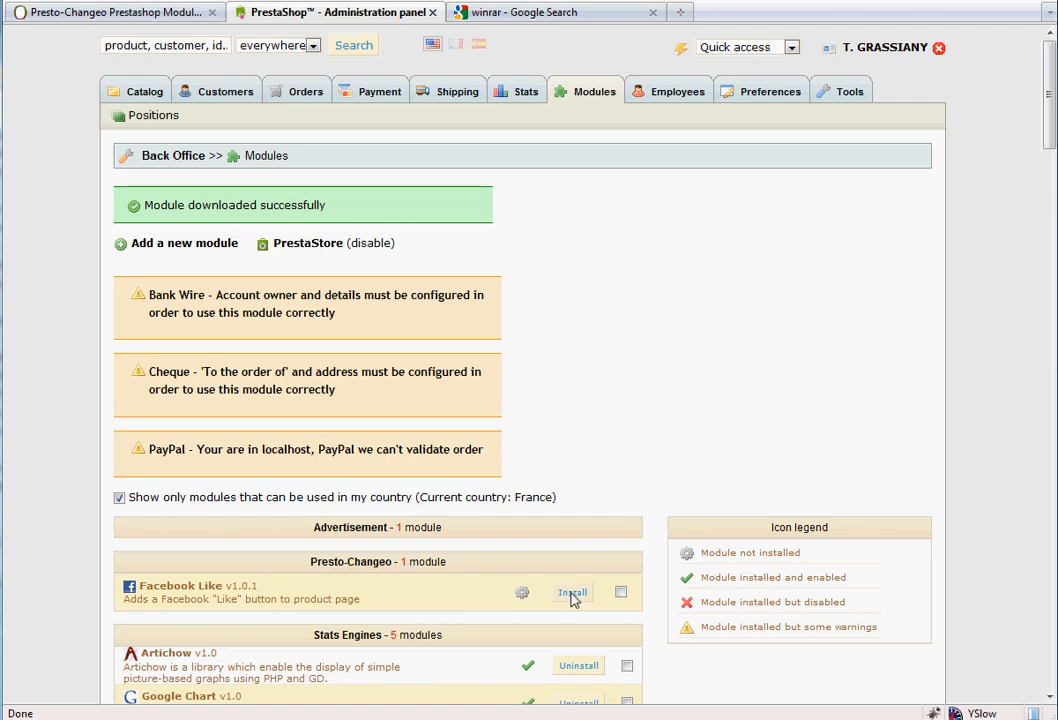
left_click(572, 592)
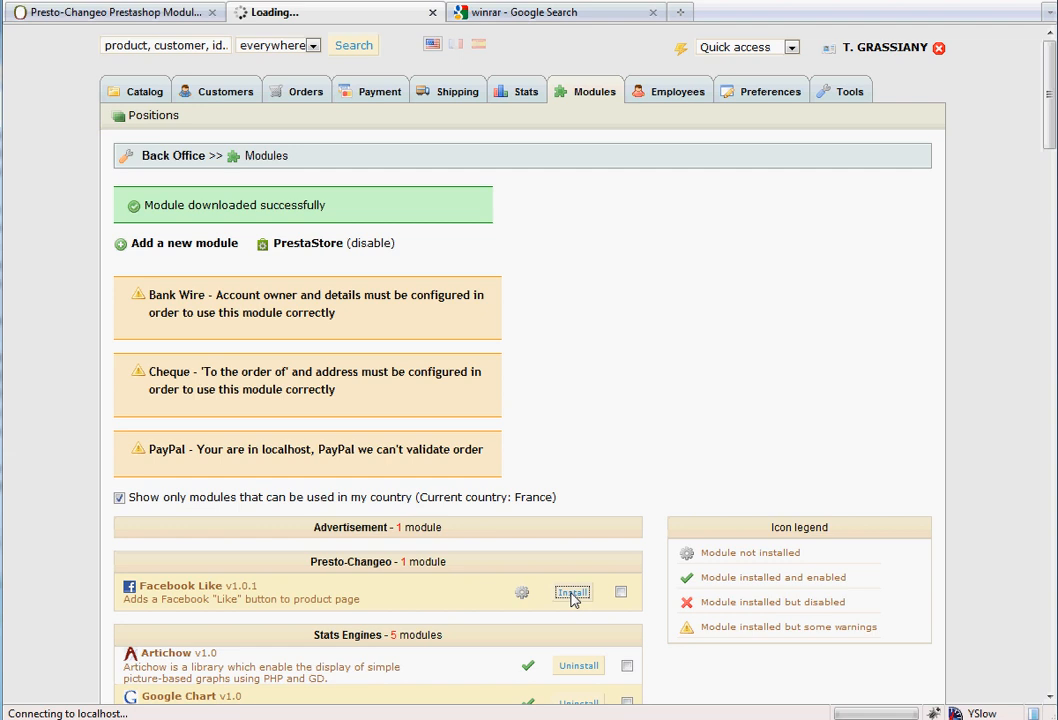
left_click(568, 592)
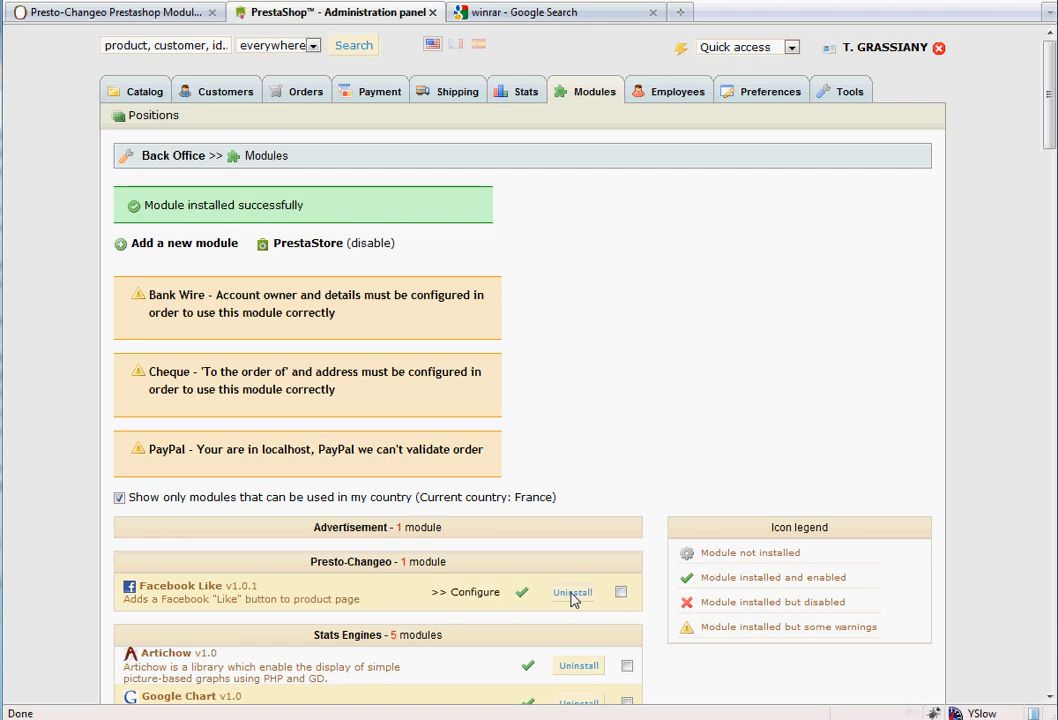
mouse_move(230, 216)
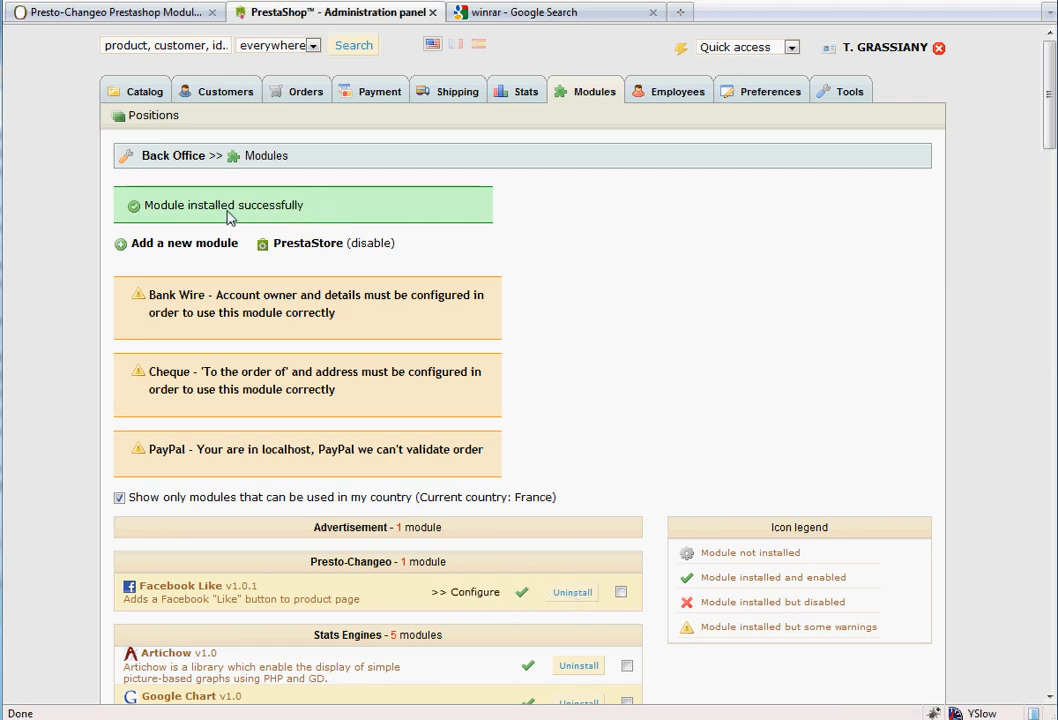
mouse_move(504, 542)
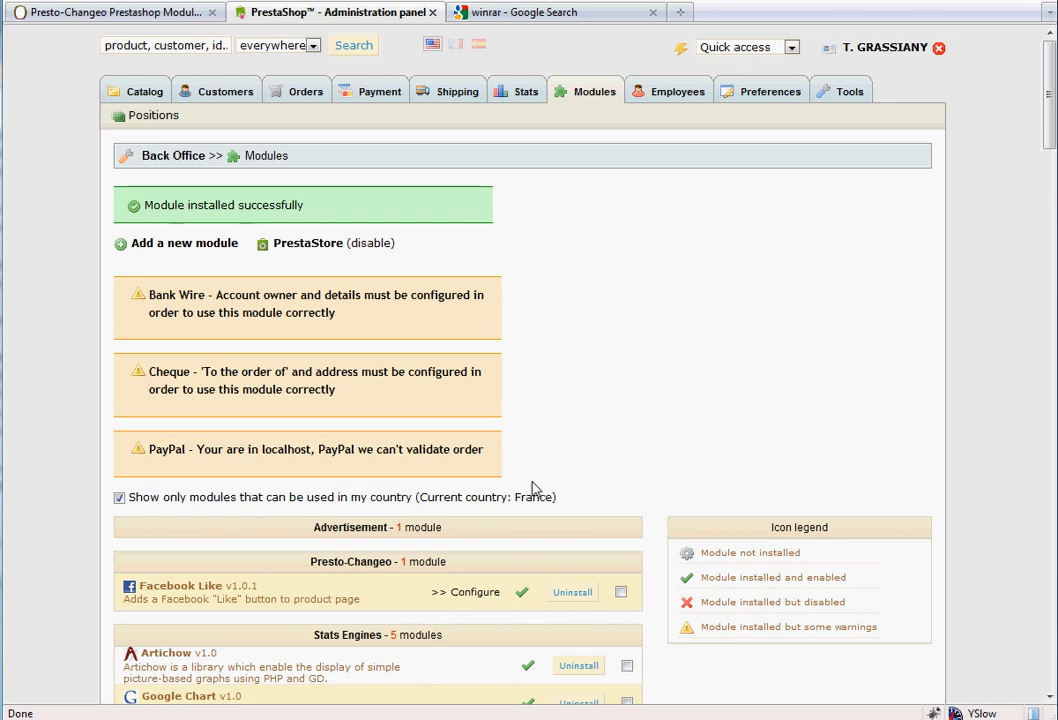
mouse_move(460, 228)
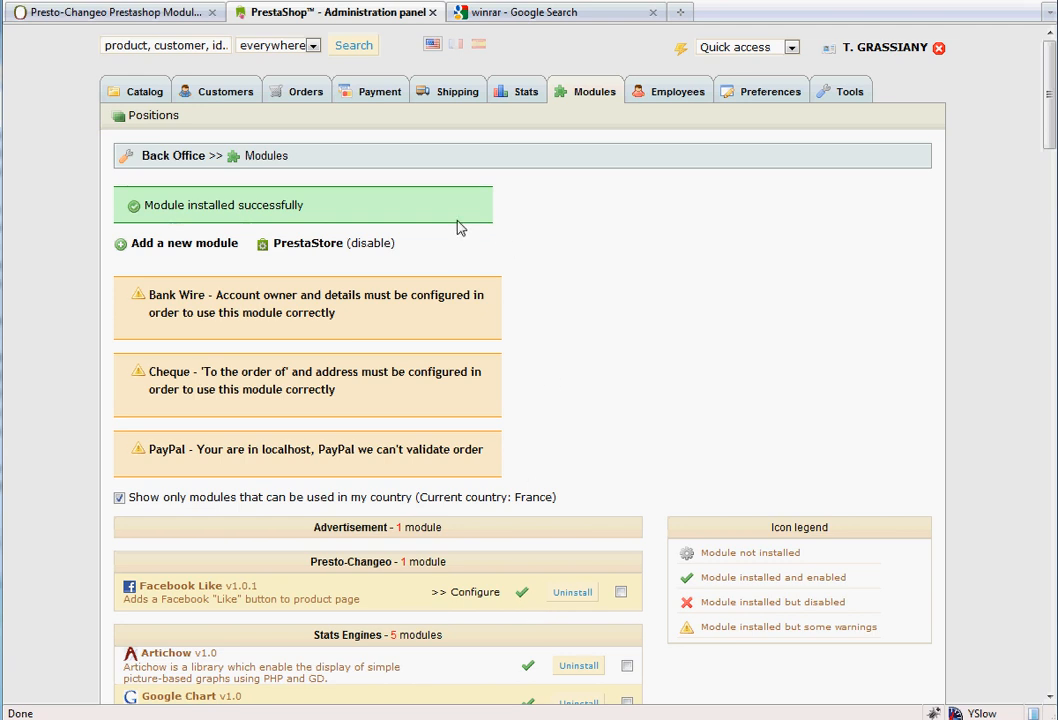
mouse_move(428, 220)
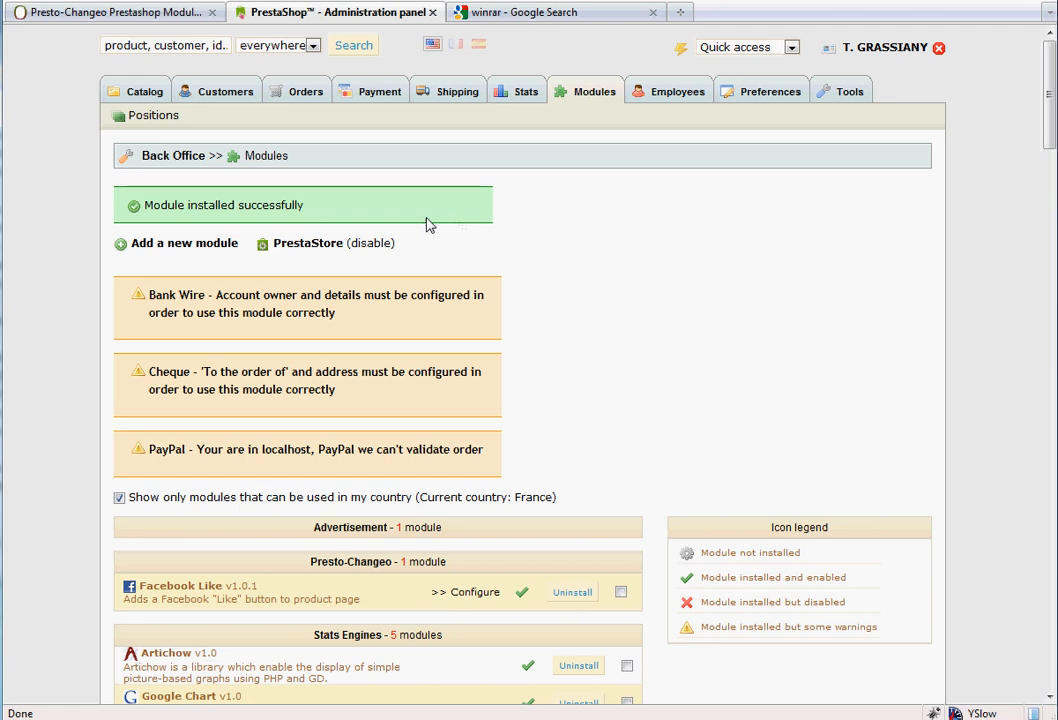
mouse_move(296, 206)
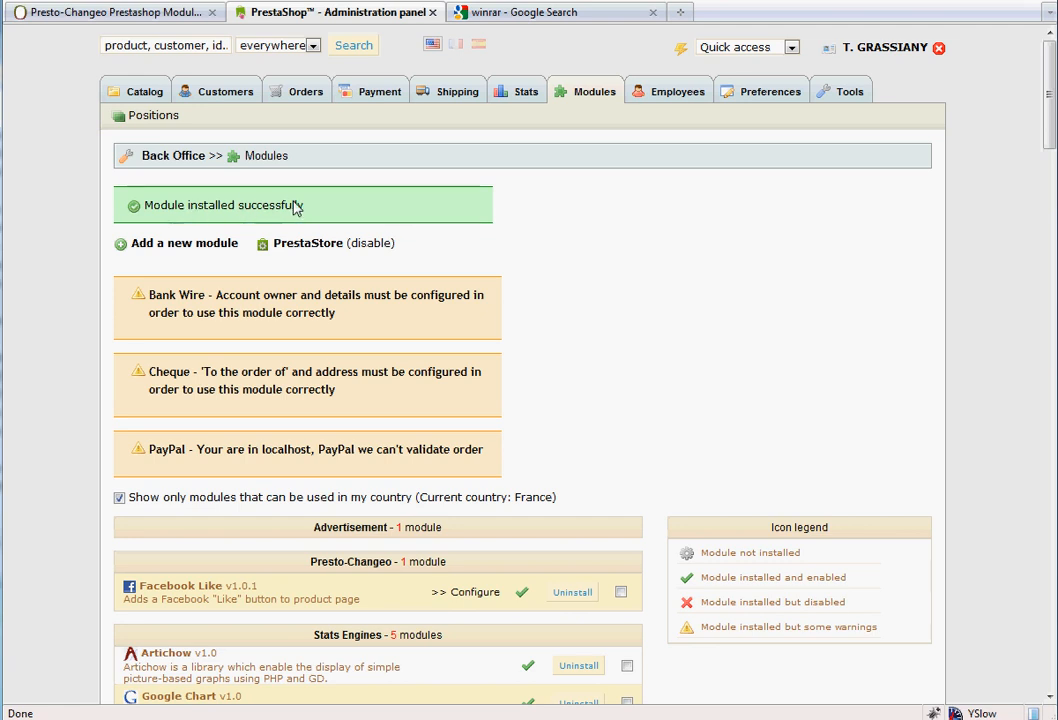
mouse_move(368, 208)
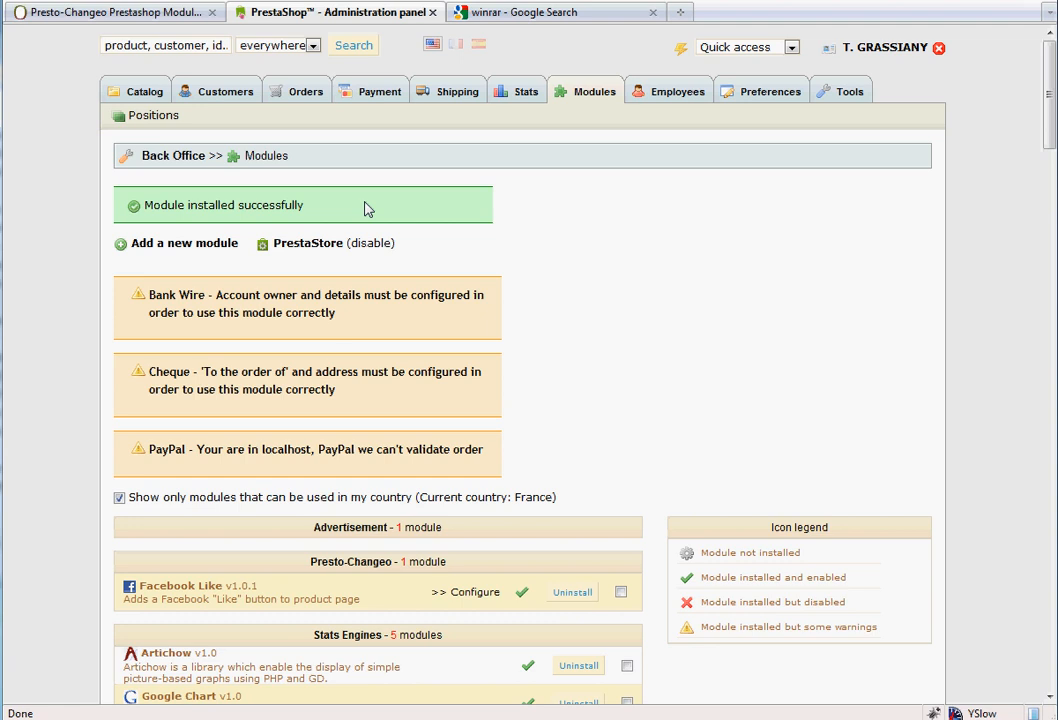
mouse_move(528, 28)
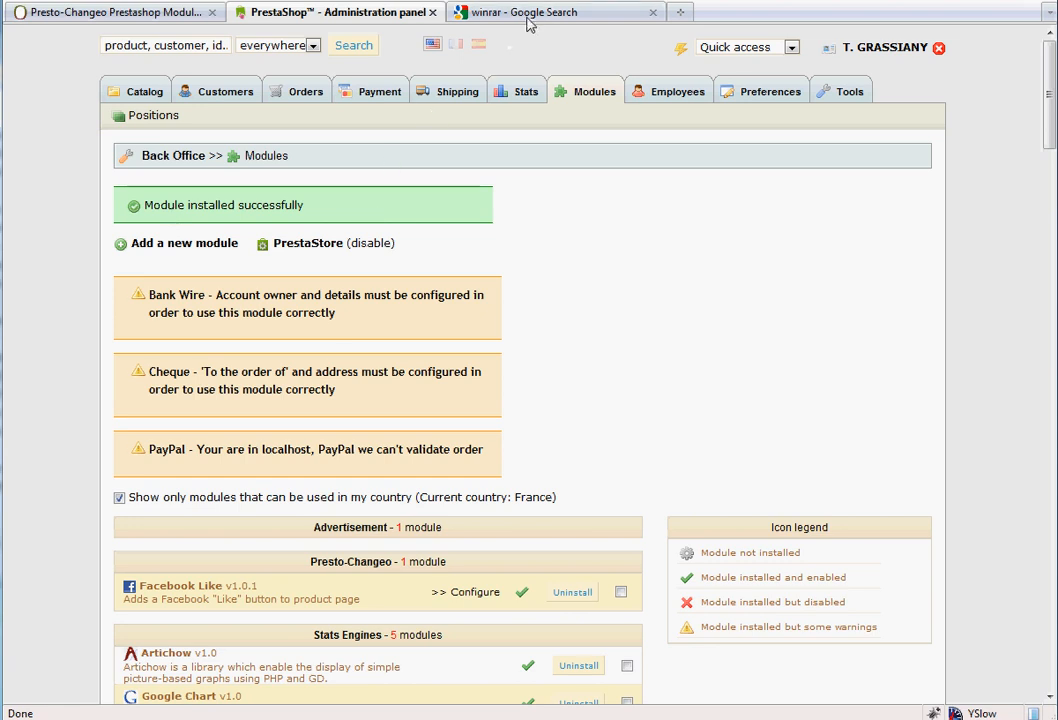
Bring up the winrar Google search results tab
left_click(554, 12)
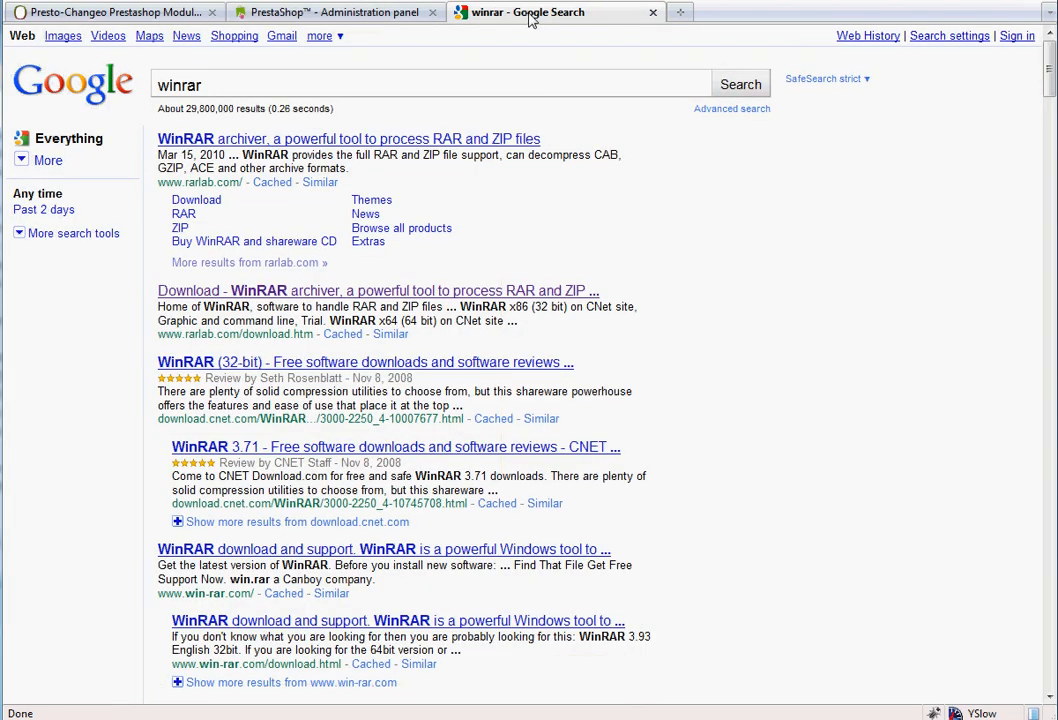
mouse_move(490, 66)
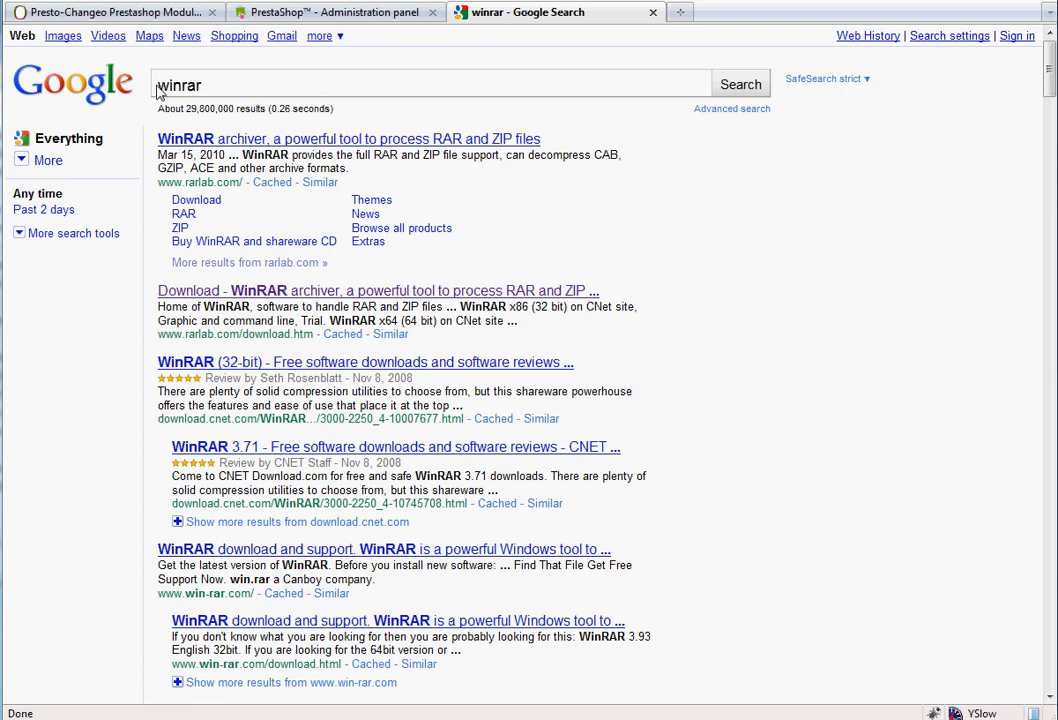
mouse_move(212, 104)
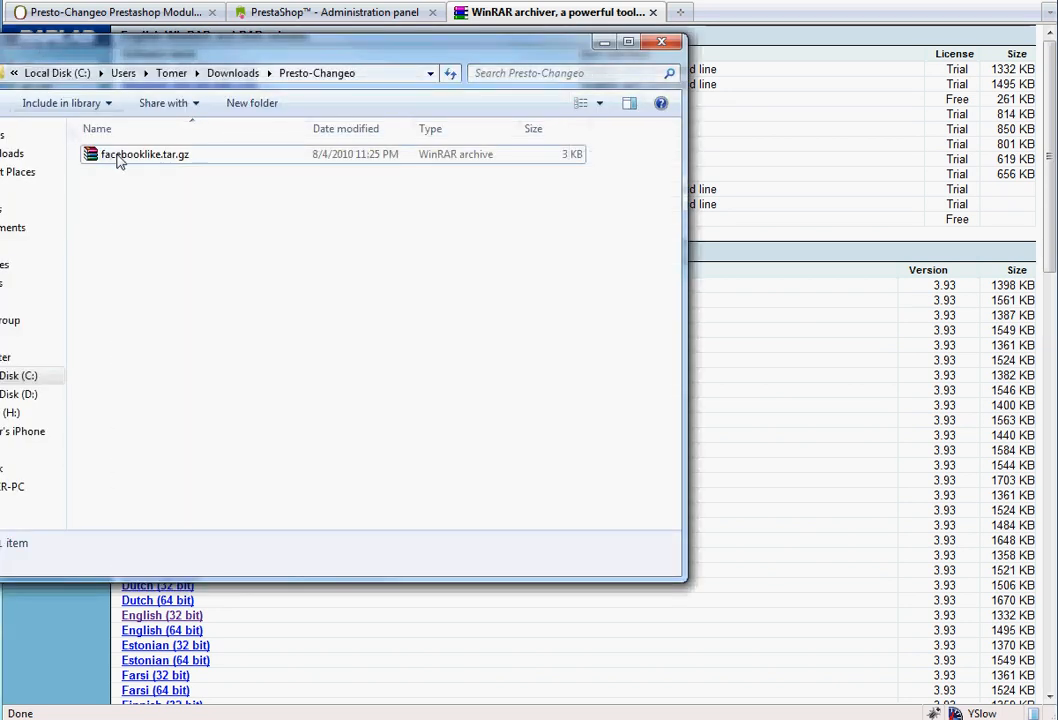
mouse_move(140, 162)
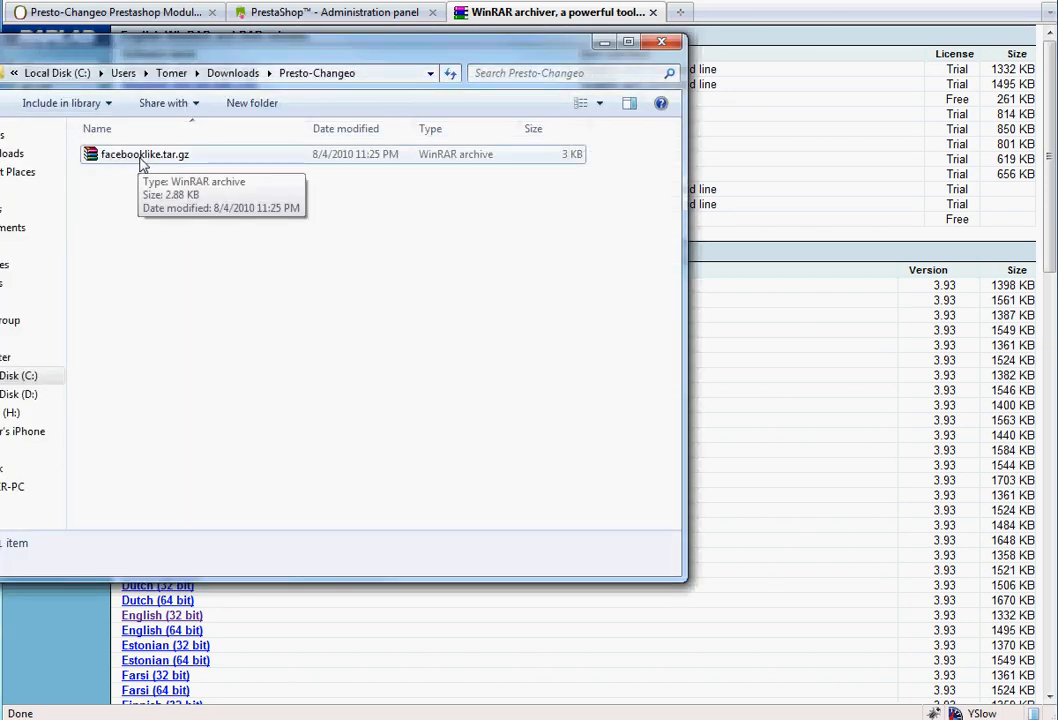
Extract facebooklike.tar.gz into a facebooklike folder with Extract Here, then return to the browser
right_click(144, 154)
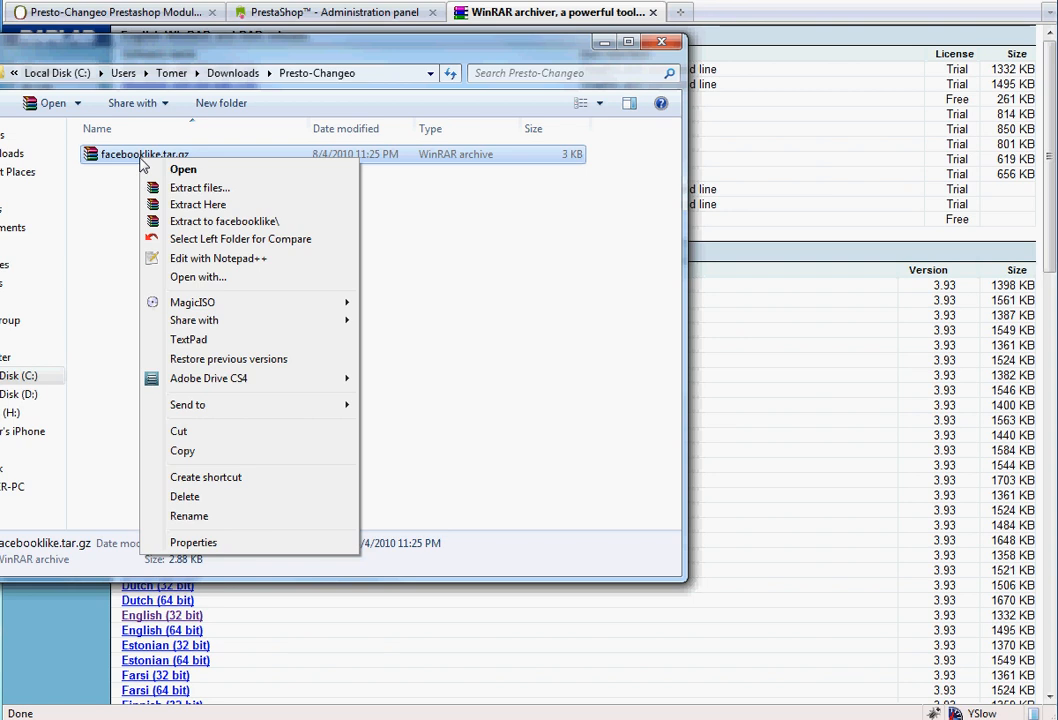
mouse_move(198, 204)
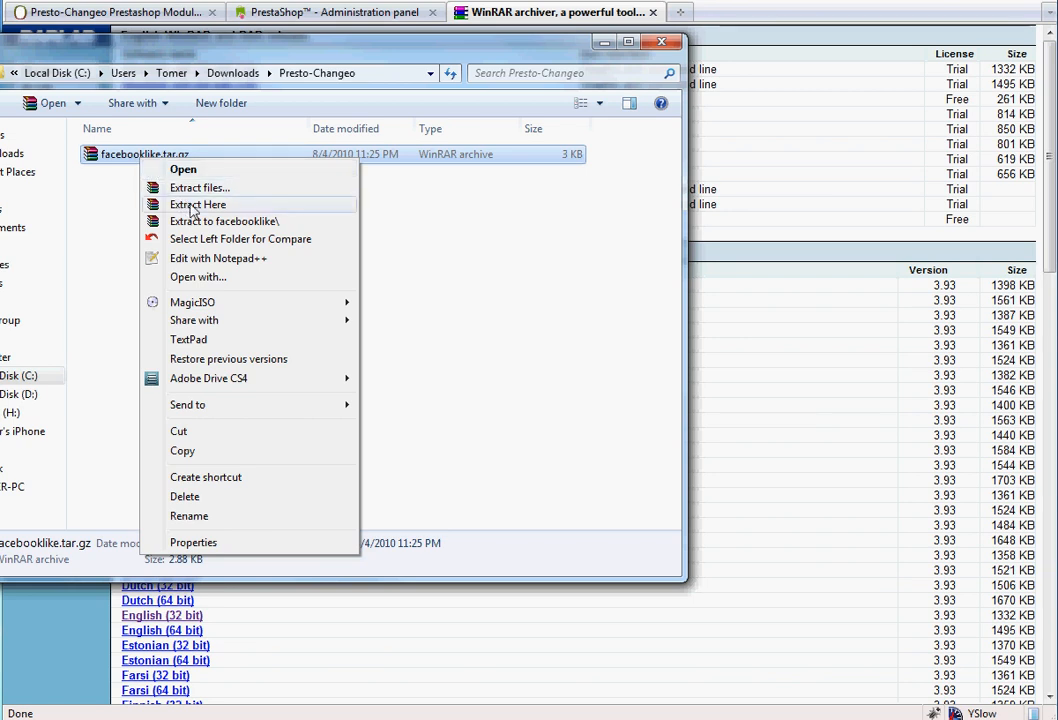
mouse_move(218, 214)
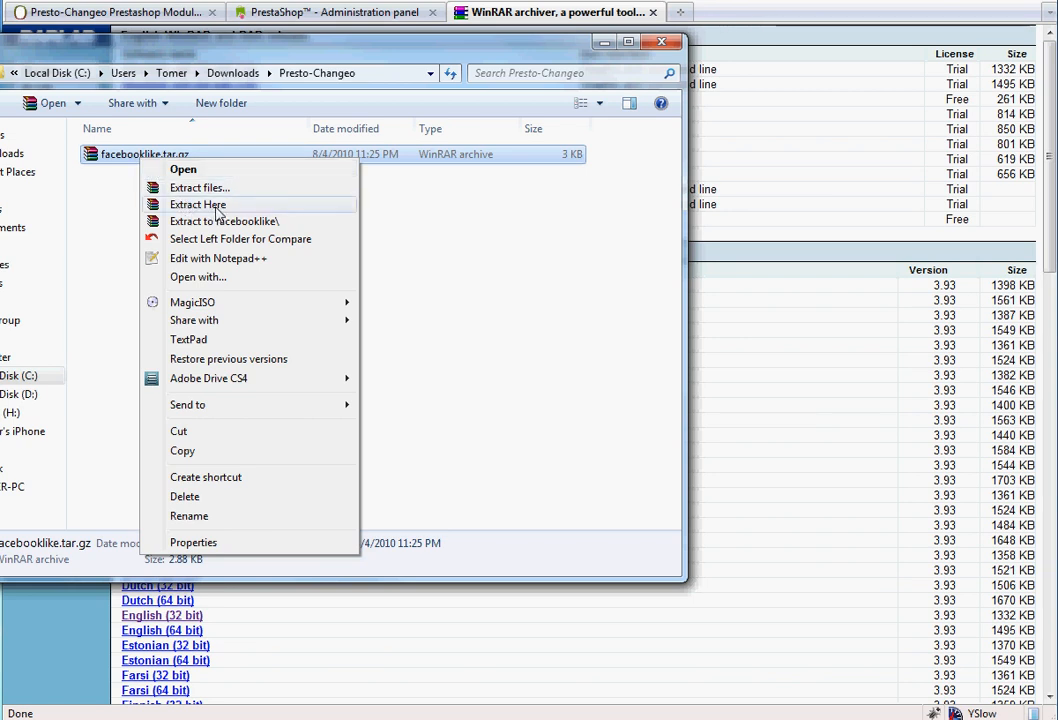
left_click(196, 204)
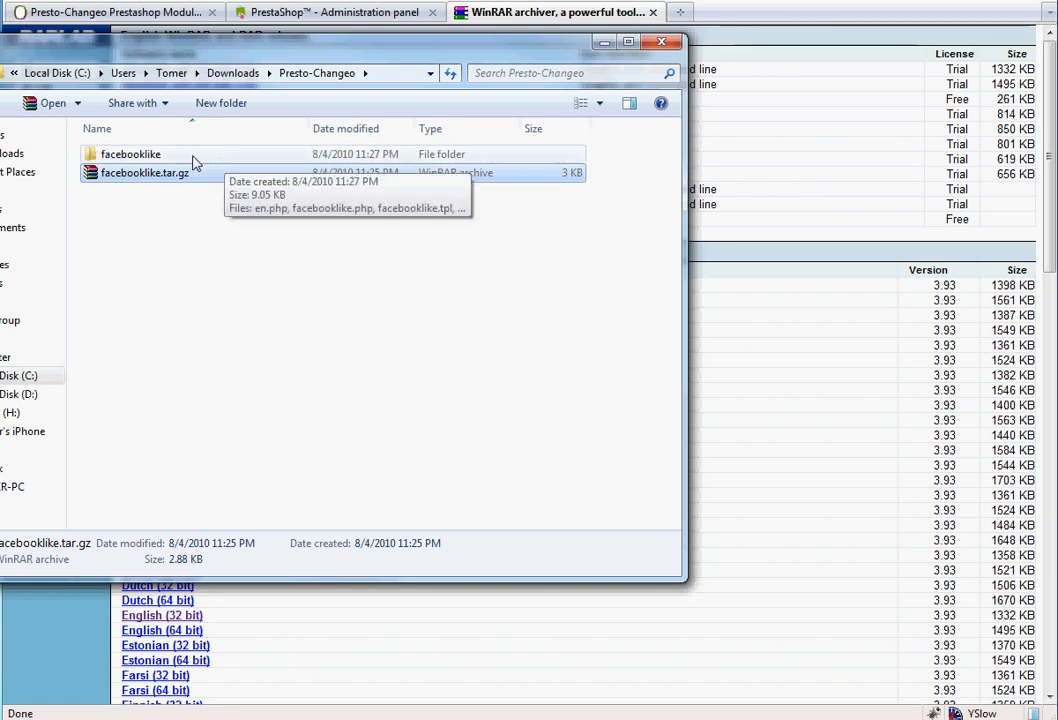
mouse_move(174, 160)
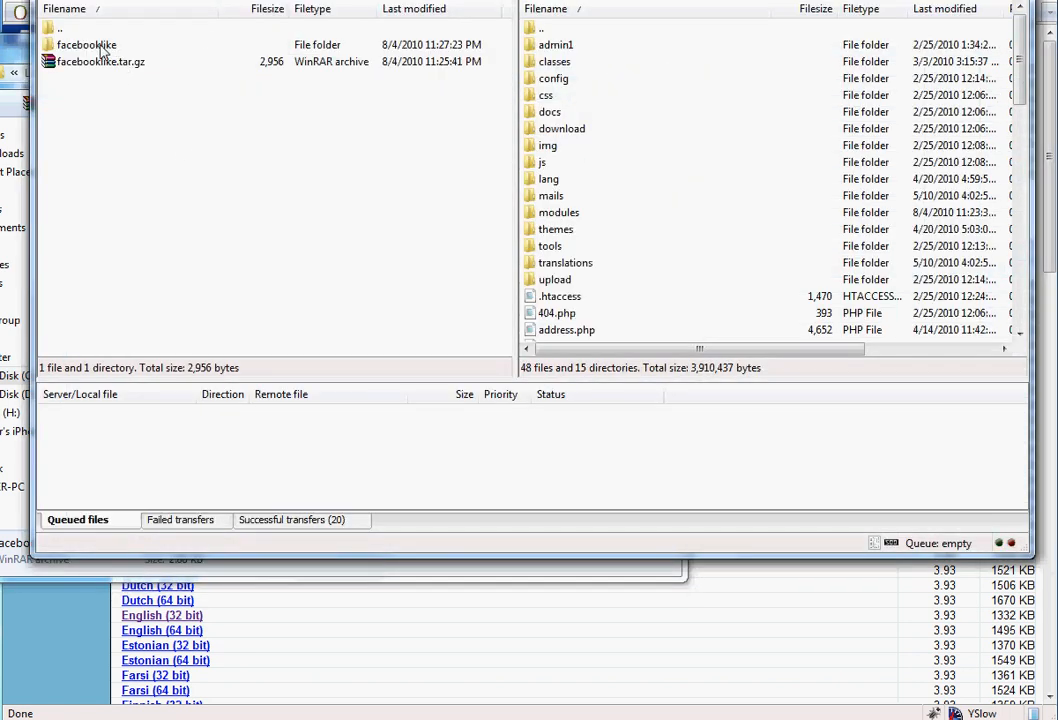
left_click(84, 44)
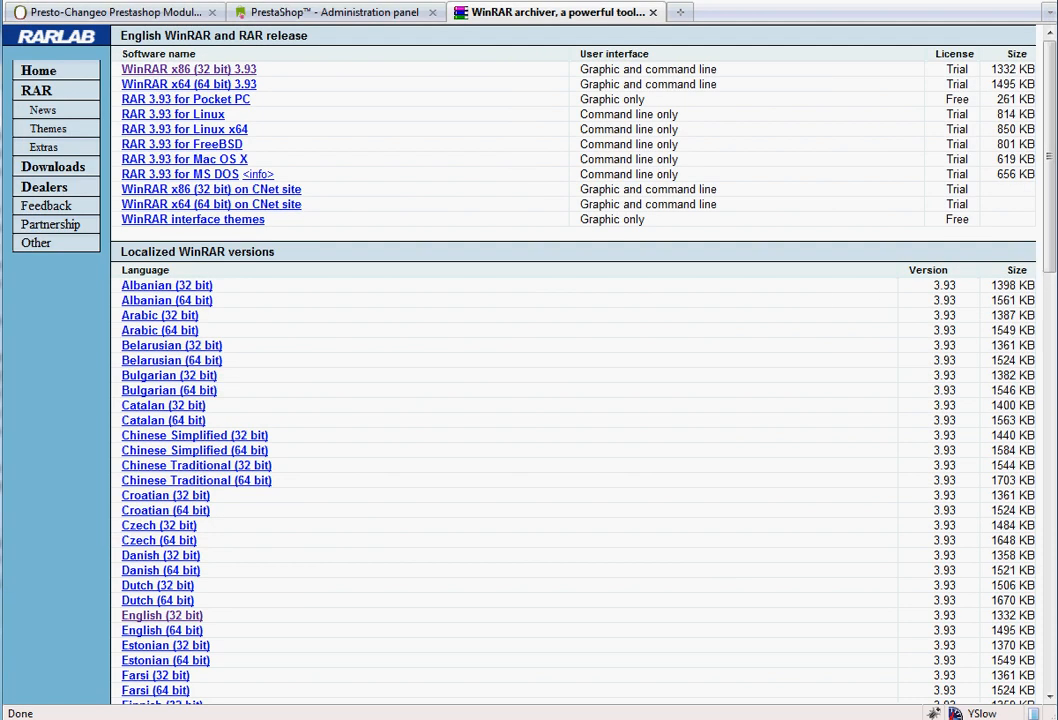
Glance at the PrestaShop modules page, then return to the Presto-Changeo downloads page
left_click(330, 12)
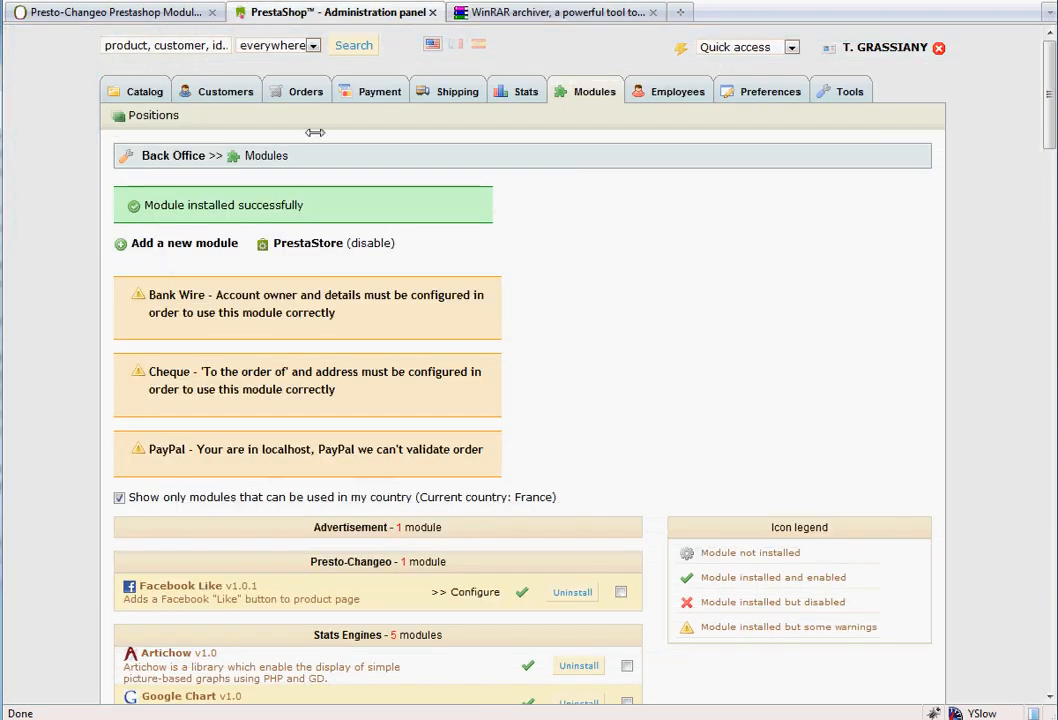
mouse_move(496, 594)
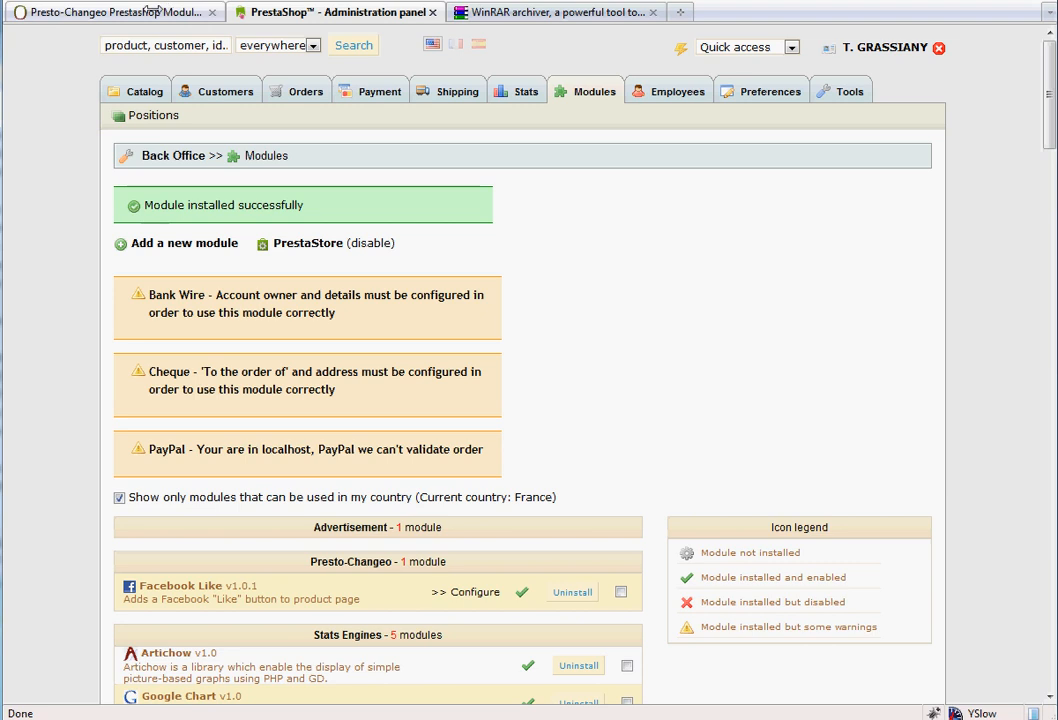
left_click(110, 12)
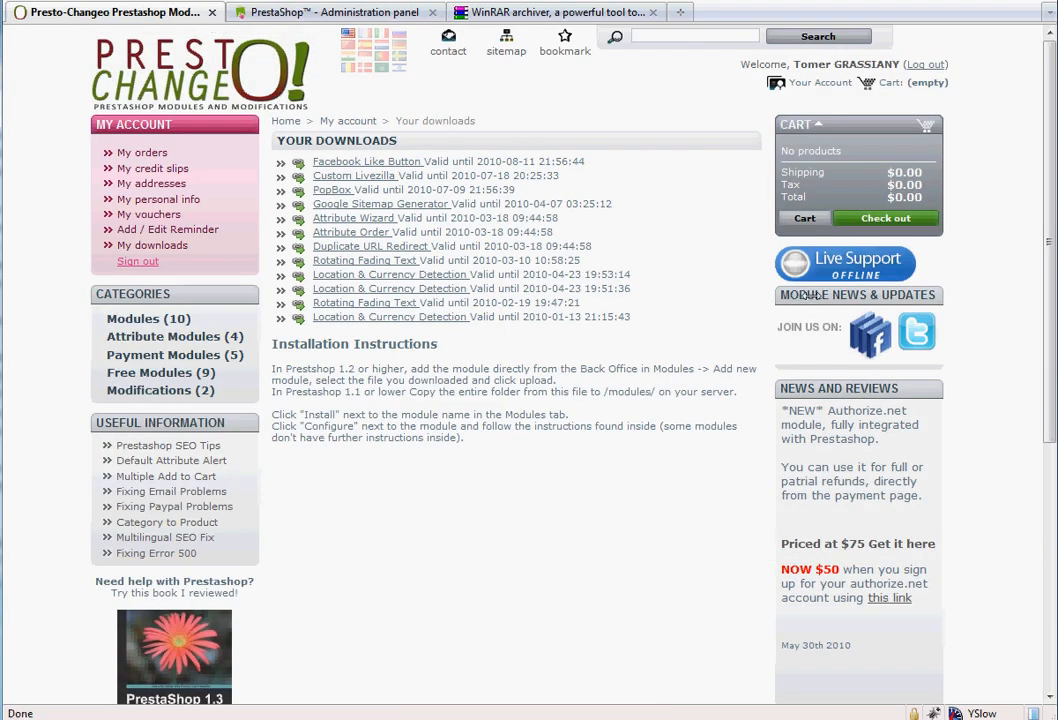
mouse_move(956, 314)
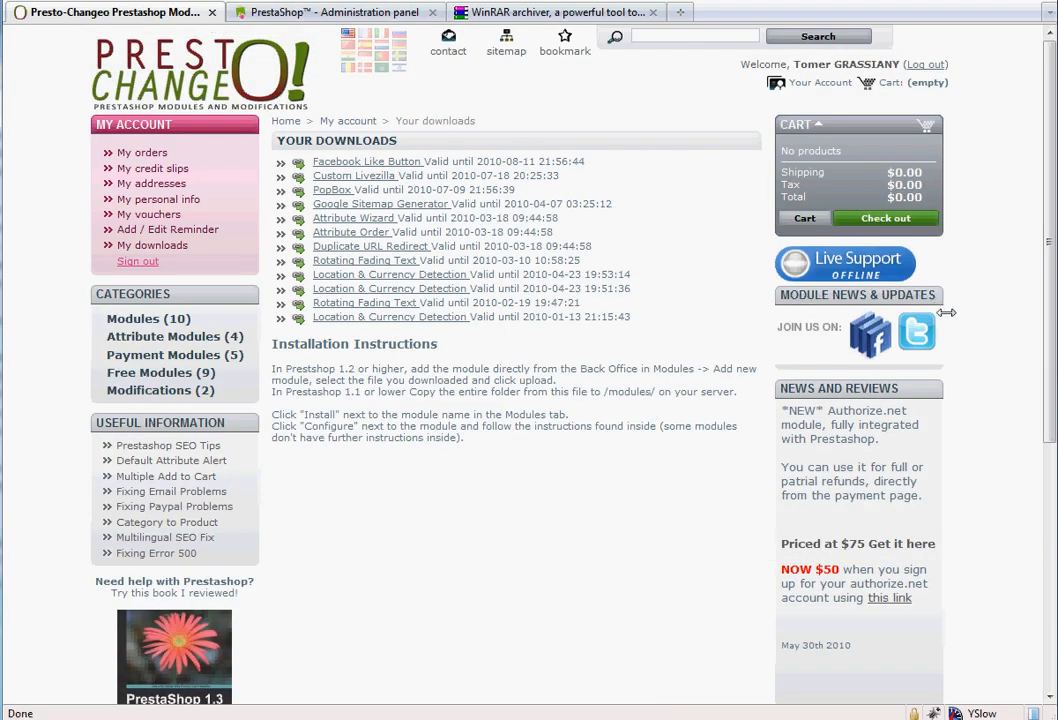
mouse_move(872, 344)
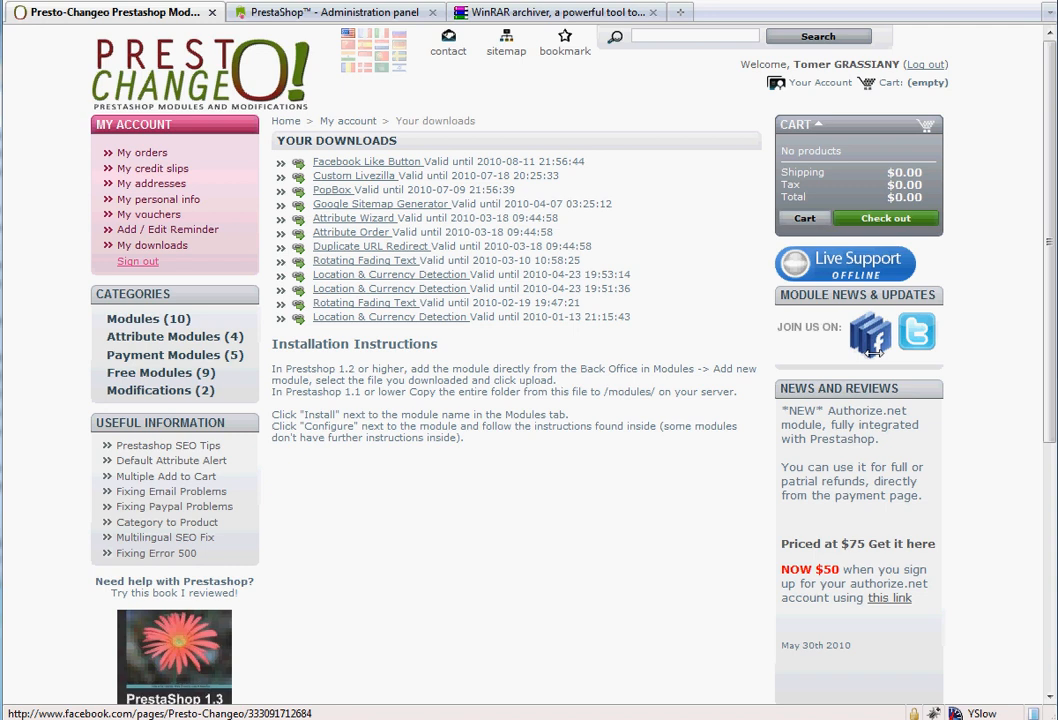